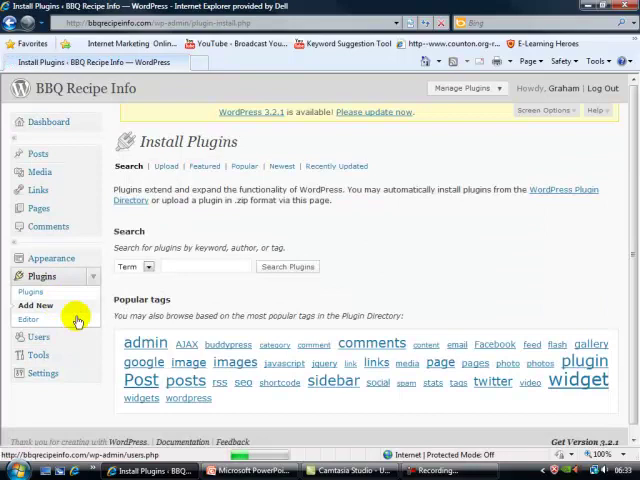
# - Search the plugin directory for 'All in one SEO pack' and install All in One SEO Pack 1.6.13.4
pyautogui.write('All')
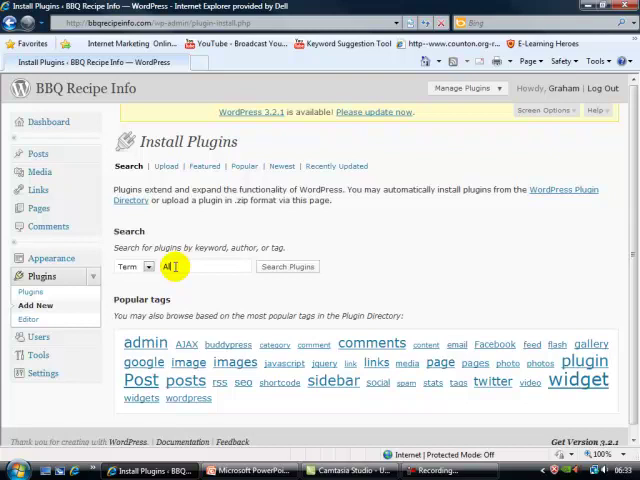
pyautogui.write('All in one SEO pack')
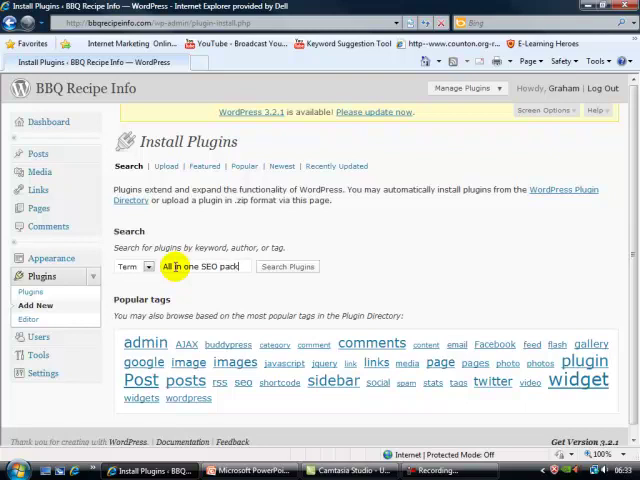
pyautogui.click(287, 266)
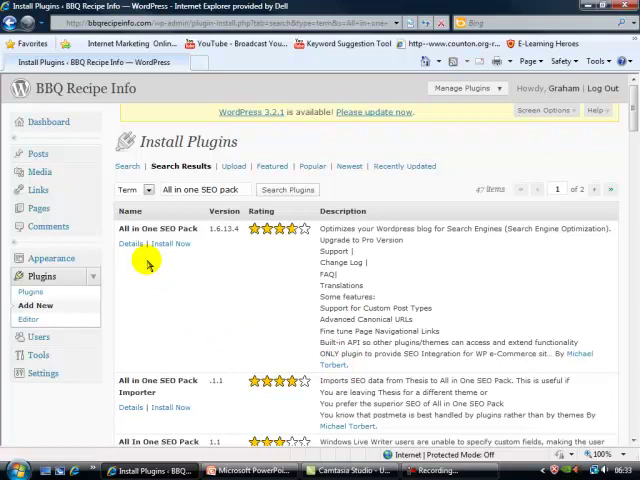
pyautogui.click(170, 243)
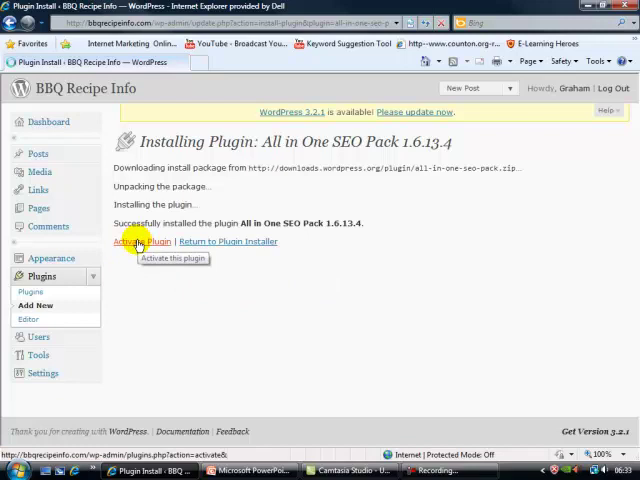
# - Activate All in One SEO Pack and follow the notice link to its options configuration panel
pyautogui.click(137, 242)
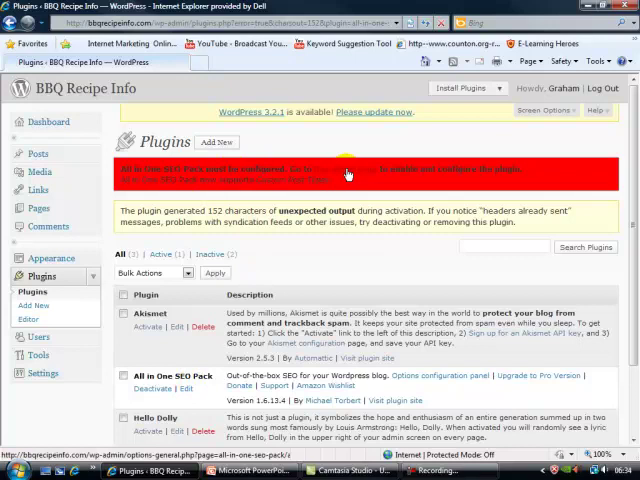
pyautogui.click(348, 169)
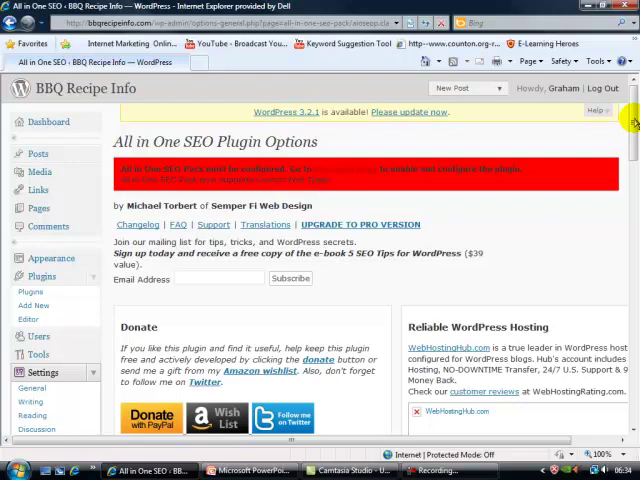
# - Set SEO status Enabled, home title 'BBQ recipe info', description 'Sizzling BBQ recipes!', keywords 'BBQ, recipe, menus', and update options
pyautogui.scroll(-3)
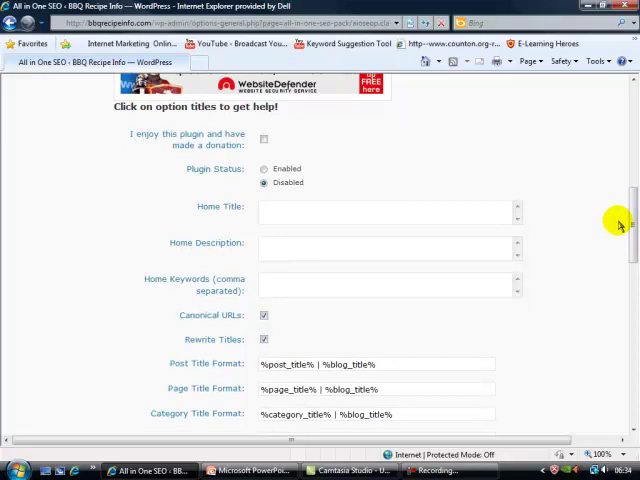
pyautogui.click(264, 168)
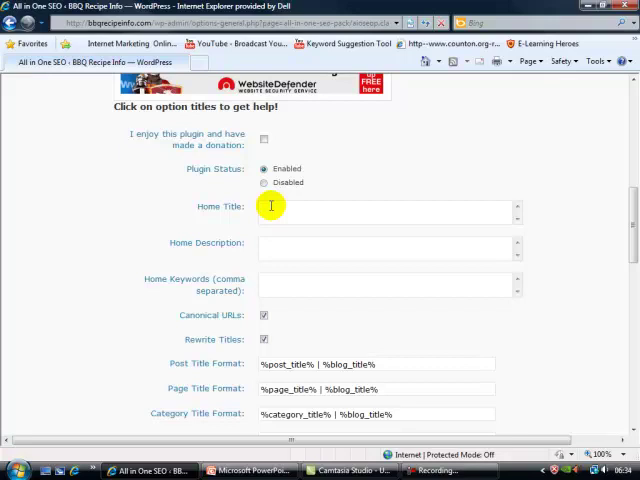
pyautogui.write('BBQ recipe info')
pyautogui.write('s')
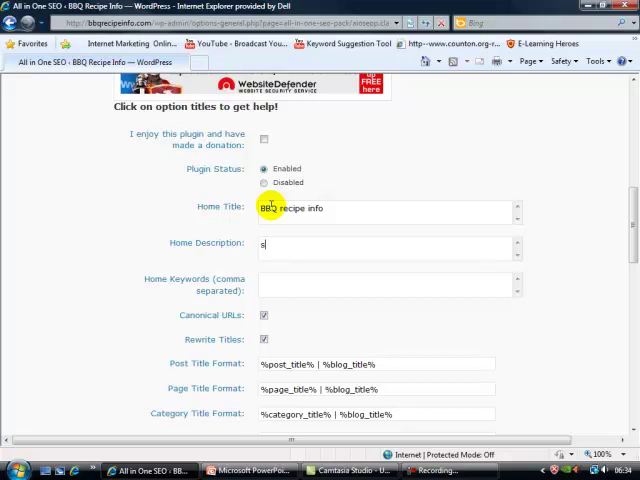
pyautogui.write('izzling BBQ')
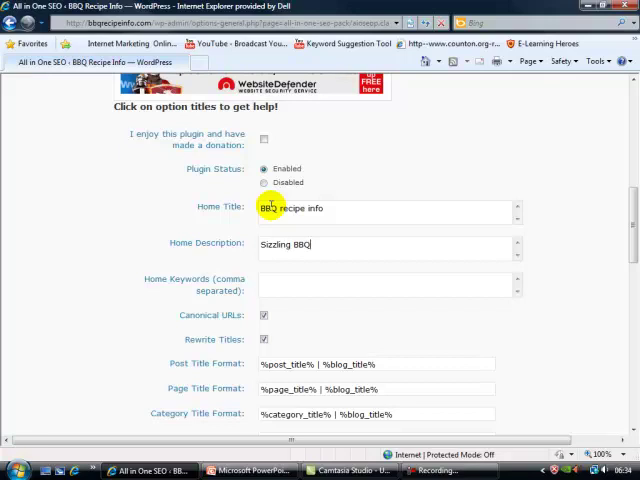
pyautogui.write('recipes!')
pyautogui.click(390, 285)
pyautogui.write('BBQ, recipe, menus')
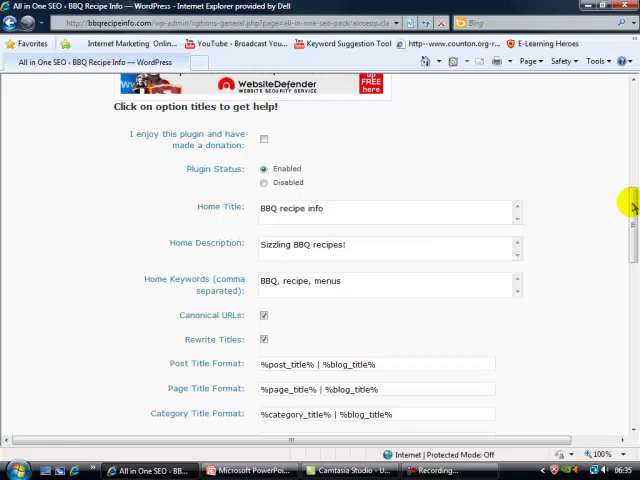
pyautogui.scroll(-3)
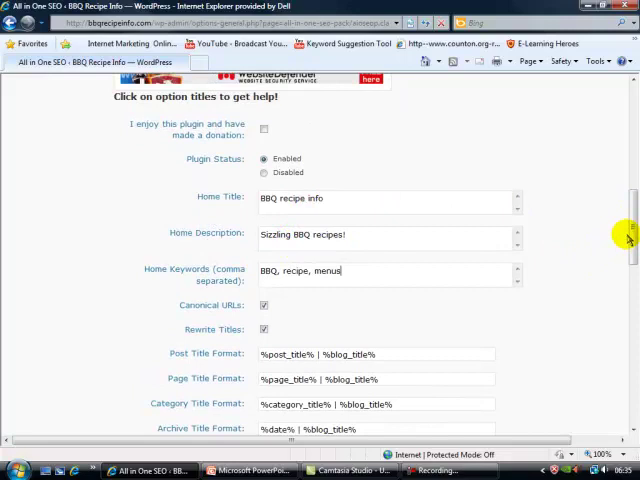
pyautogui.click(150, 320)
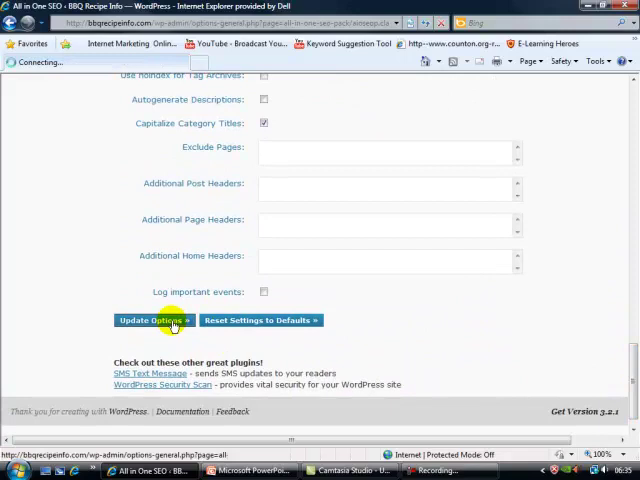
pyautogui.click(147, 320)
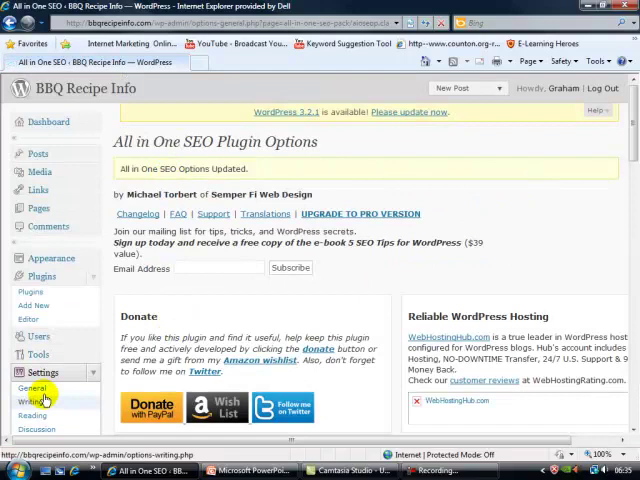
# - Search the directory for 'Pretty Link', then install and activate Pretty Link Lite 1.4.56
pyautogui.click(34, 305)
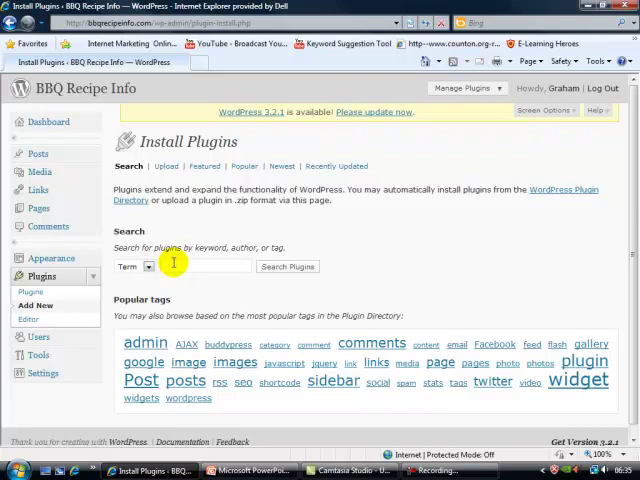
pyautogui.write('Pretty Link')
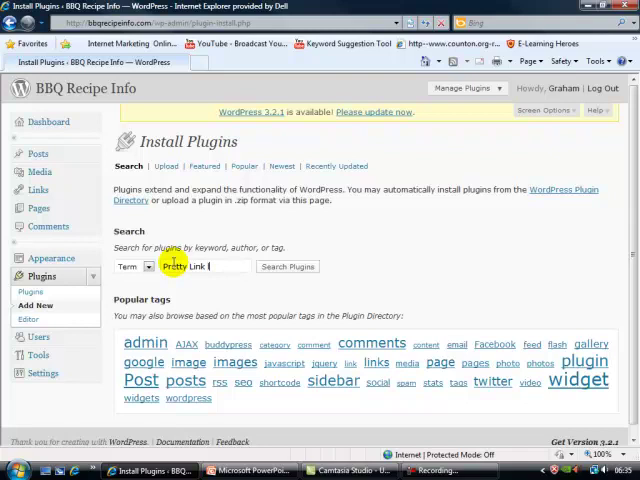
pyautogui.click(287, 266)
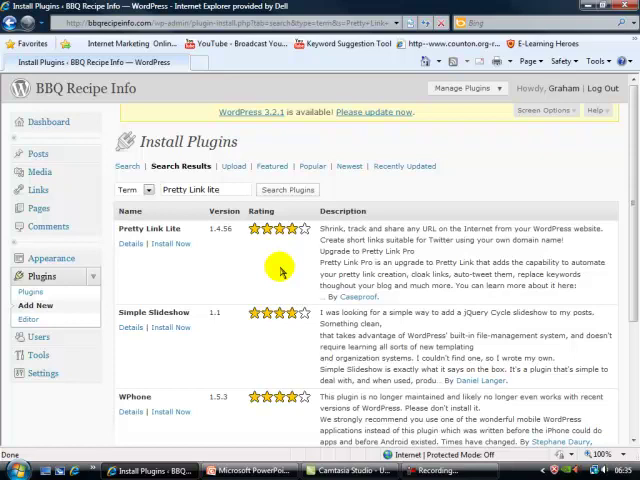
pyautogui.click(171, 243)
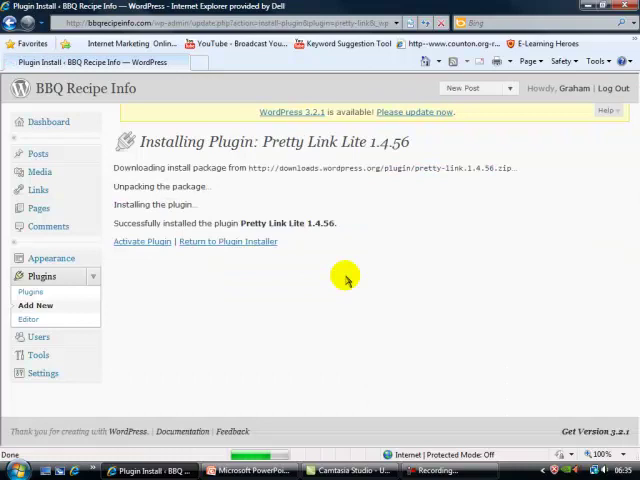
pyautogui.click(142, 241)
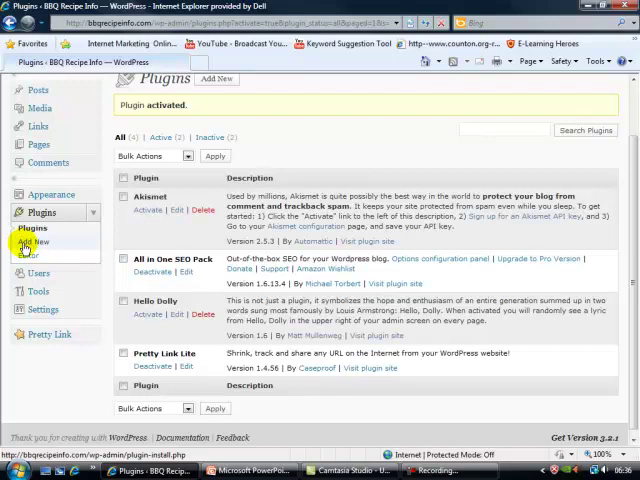
# - Search the plugin directory for 'external links' and install the External Links plugin
pyautogui.click(31, 242)
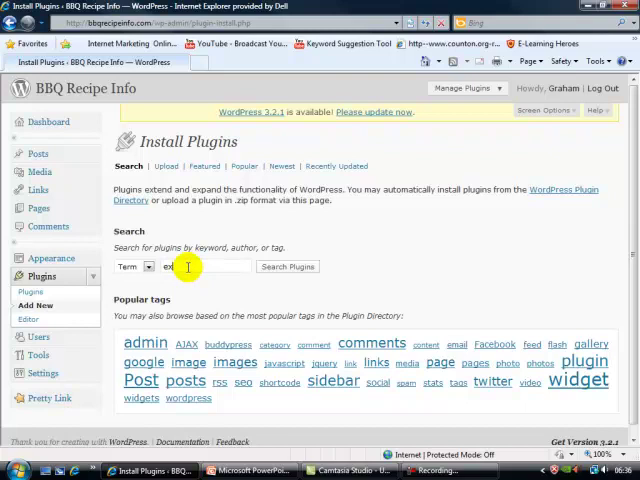
pyautogui.write('external links')
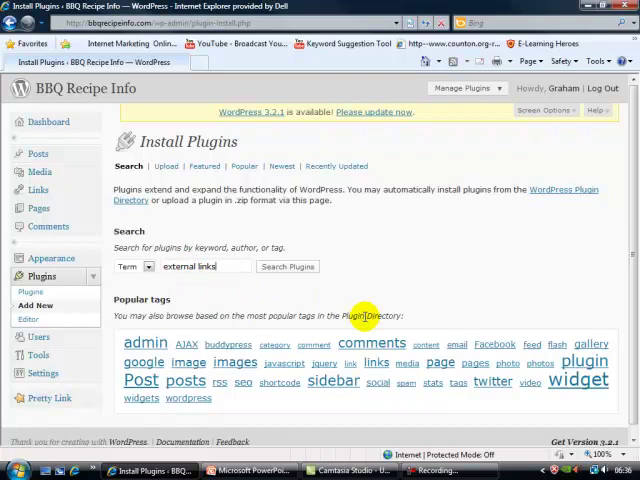
pyautogui.click(287, 266)
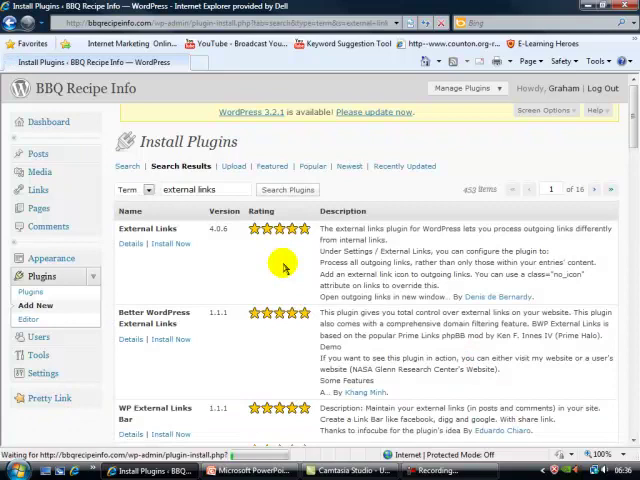
pyautogui.click(170, 243)
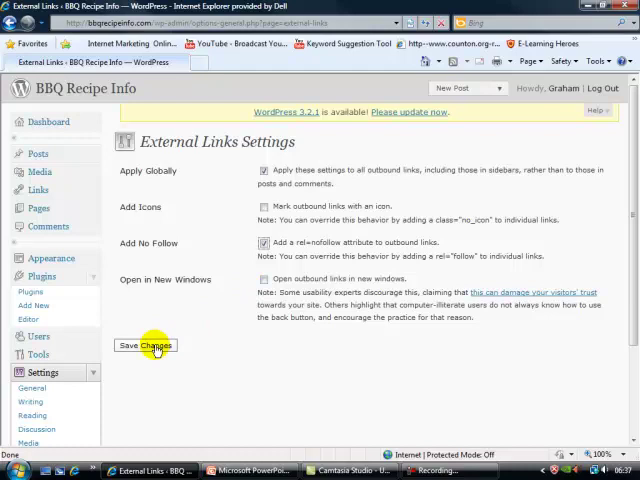
# - Save the External Links settings and go back to Plugins > Add New
pyautogui.click(145, 345)
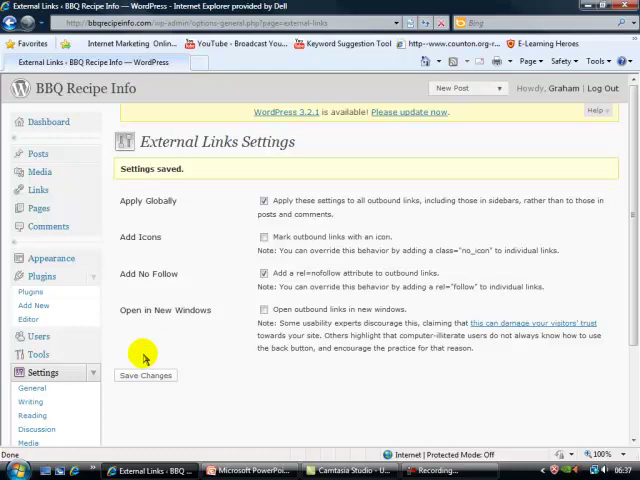
pyautogui.click(34, 305)
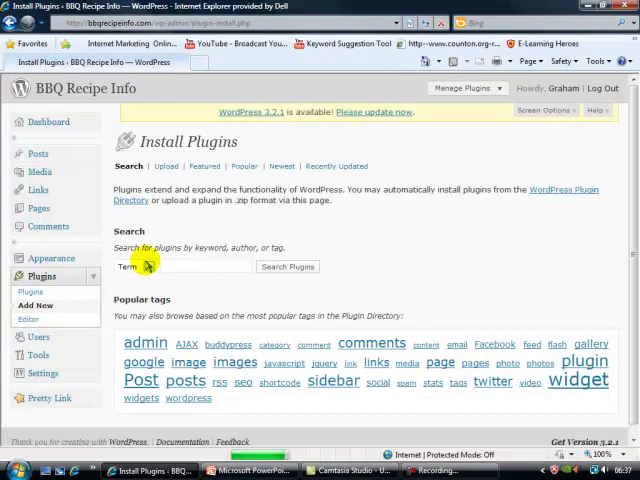
# - Search for 'google xml sitemaps', then install and activate Google XML Sitemaps 3.2.6
pyautogui.write('google')
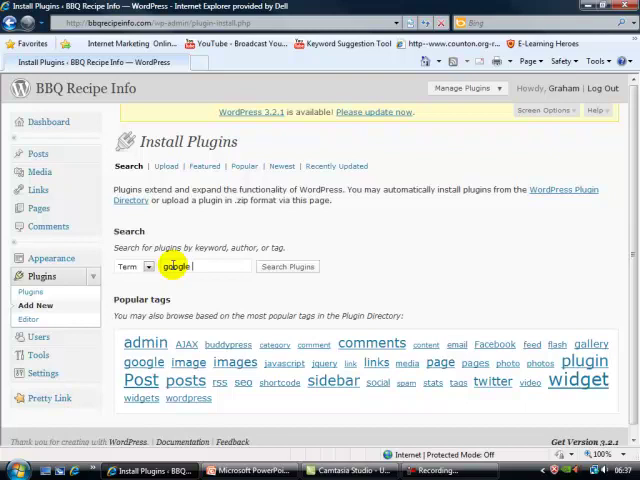
pyautogui.write('xml sitemaps')
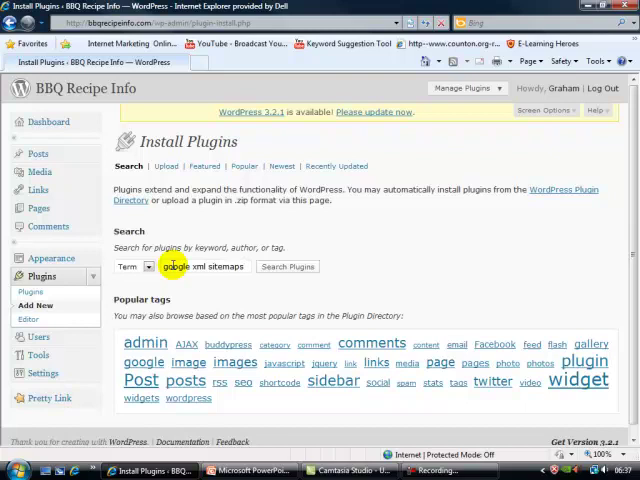
pyautogui.click(287, 266)
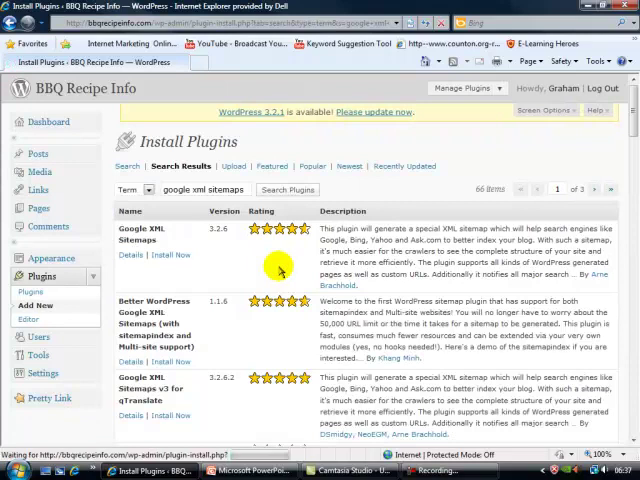
pyautogui.click(170, 255)
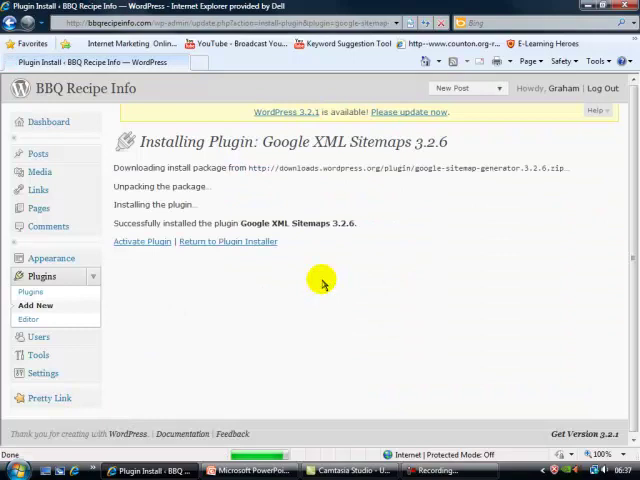
pyautogui.click(142, 241)
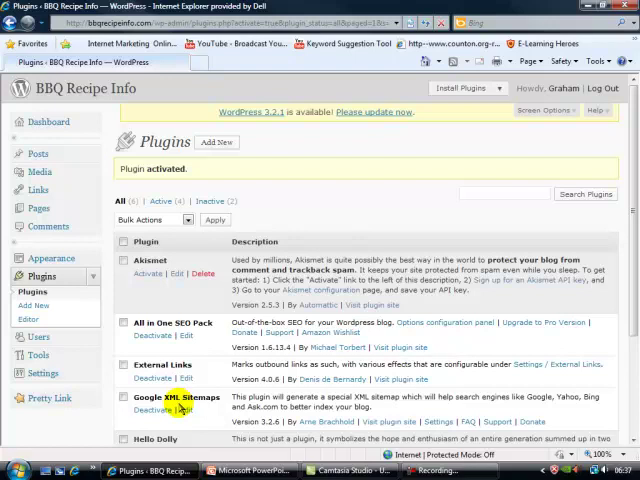
# - From the Google XML Sitemaps settings, run the first sitemap build to notify Google, Bing and Ask.com
pyautogui.click(443, 421)
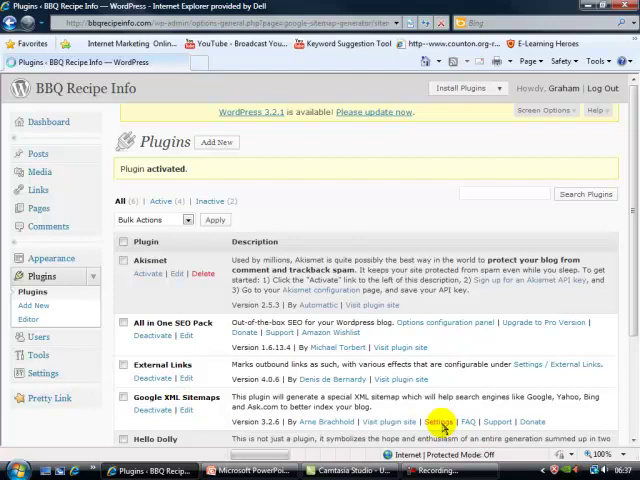
pyautogui.click(446, 422)
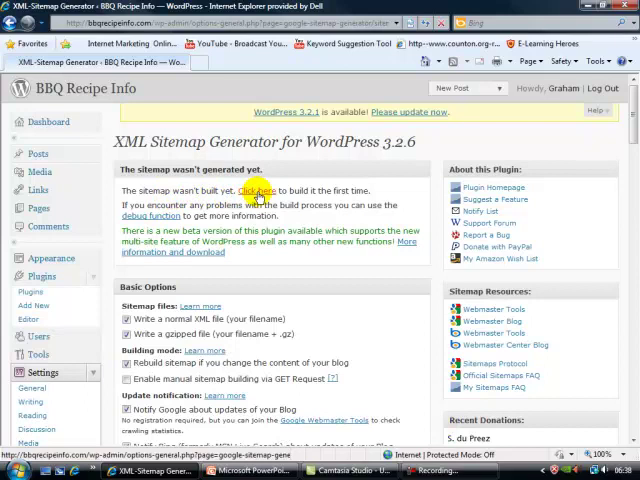
pyautogui.click(249, 191)
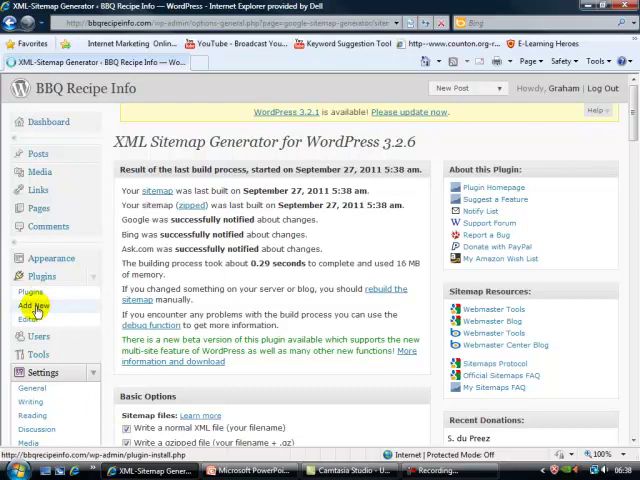
# - Search for 'wp-shortstat 2', install and activate WP-ShortStat 1.16, and scroll the plugins list
pyautogui.click(35, 305)
pyautogui.write('wp-shortstat 2')
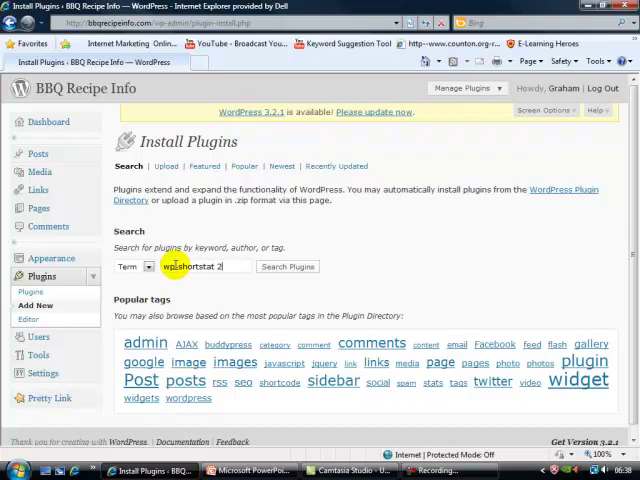
pyautogui.click(287, 266)
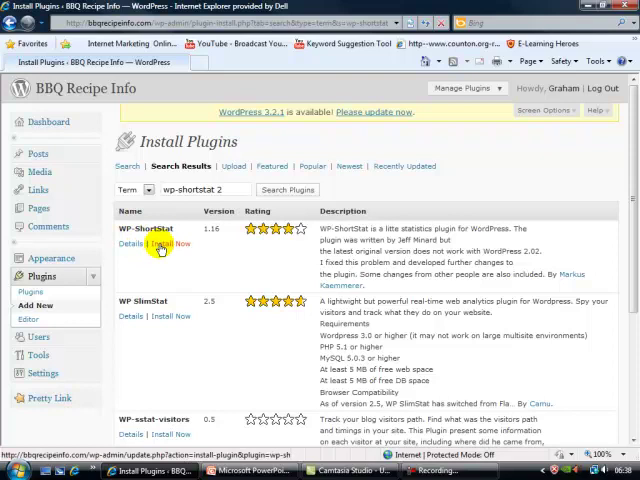
pyautogui.click(170, 243)
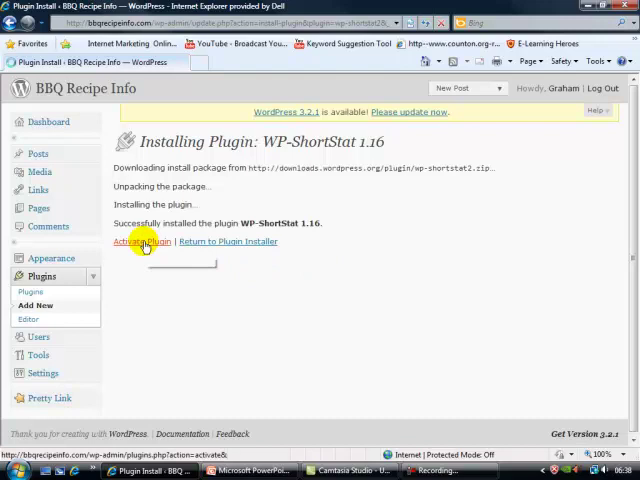
pyautogui.click(140, 241)
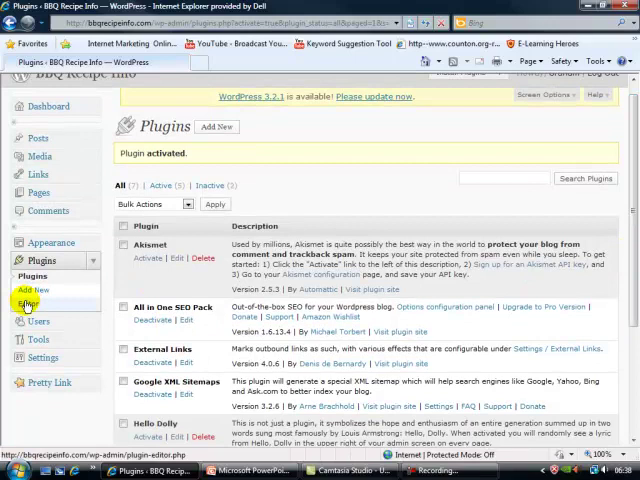
pyautogui.scroll(-3)
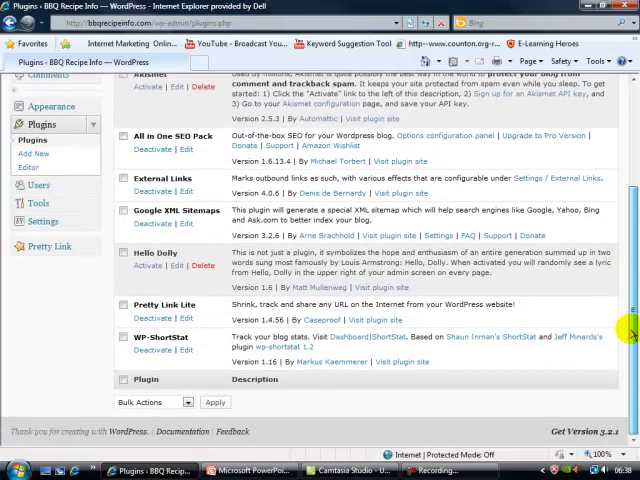